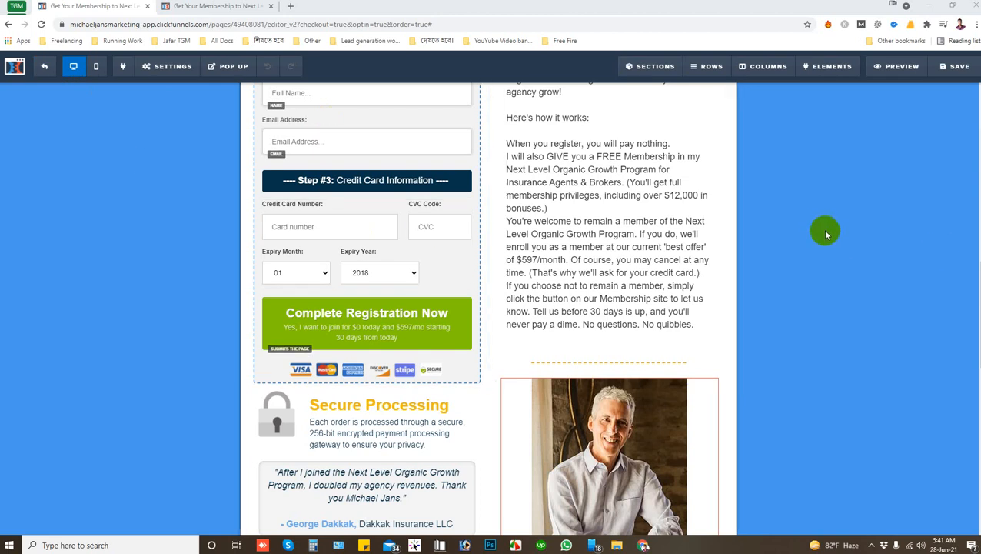
pyautogui.moveTo(827, 203)
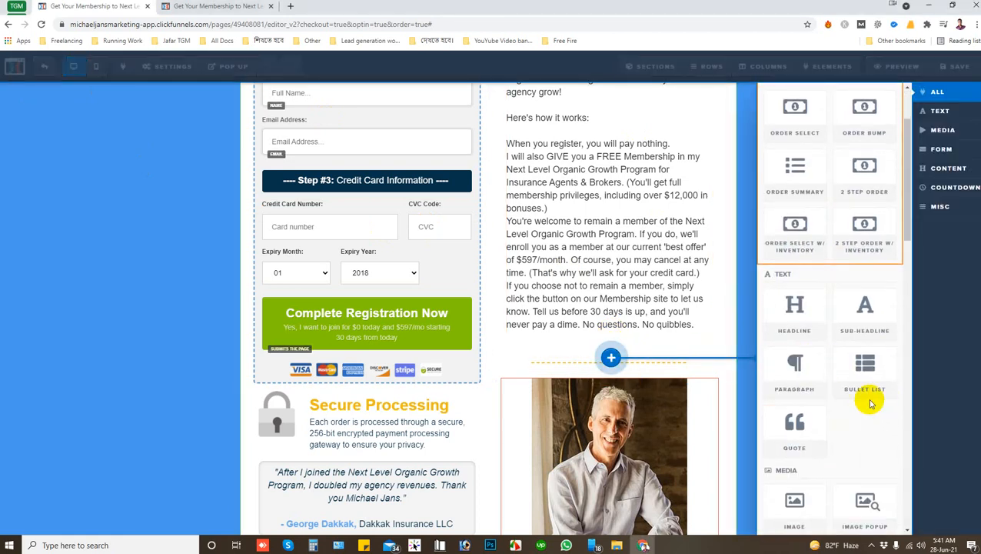
# Add a bullet list element with three placeholder items below the offer text.
pyautogui.click(864, 374)
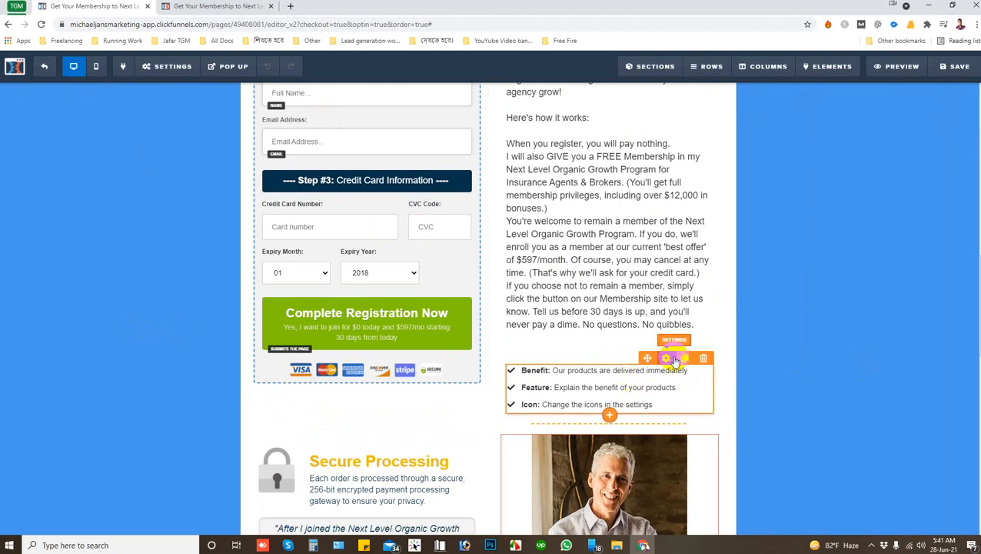
pyautogui.click(666, 357)
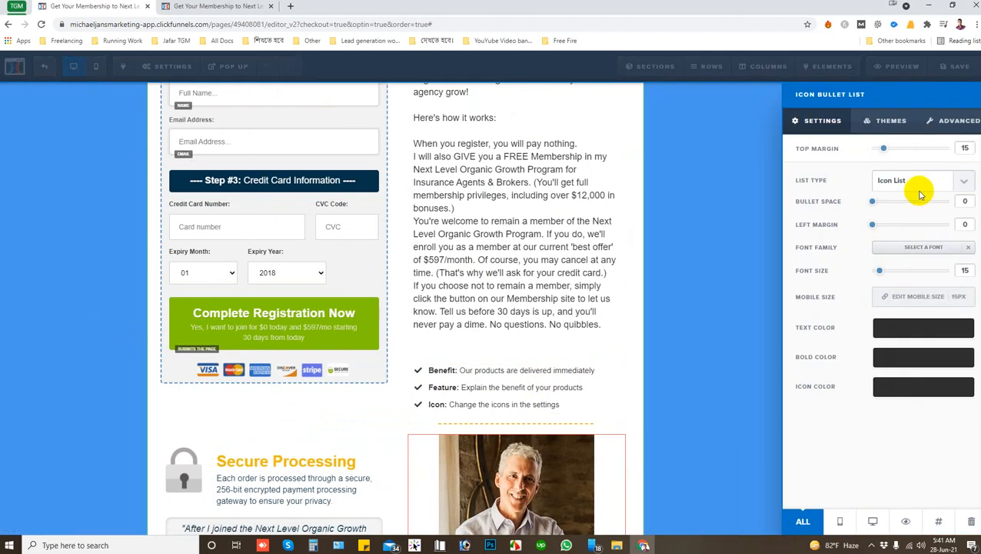
pyautogui.click(923, 180)
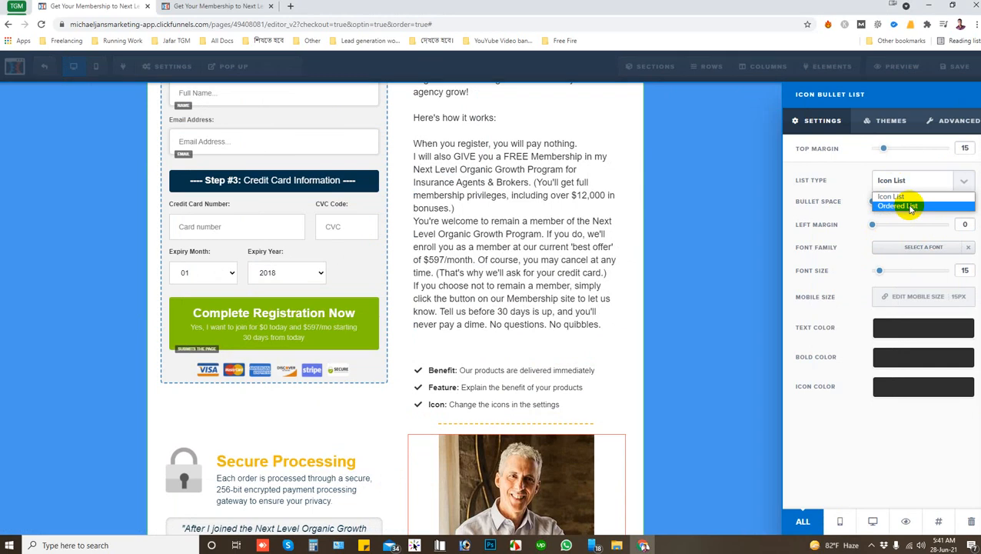
pyautogui.click(898, 206)
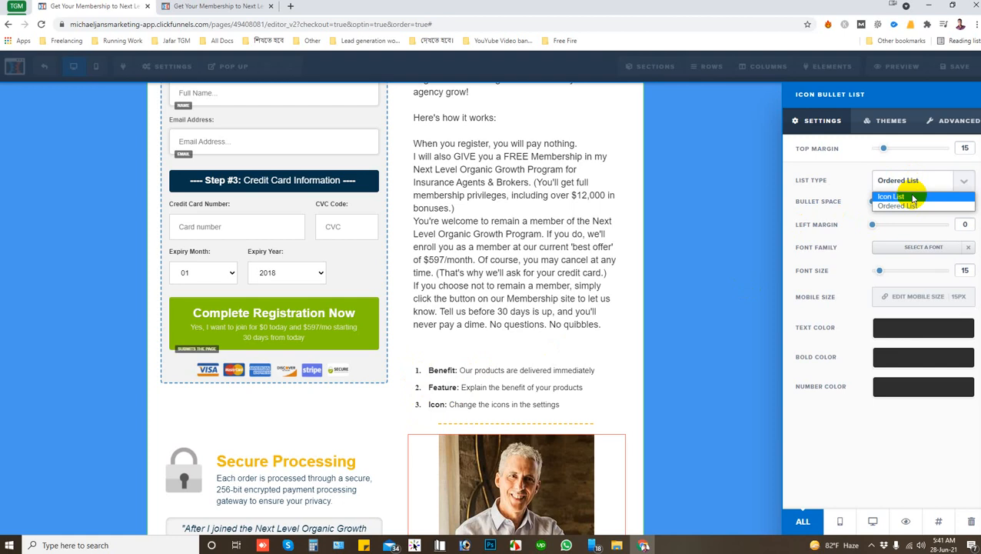
pyautogui.click(890, 196)
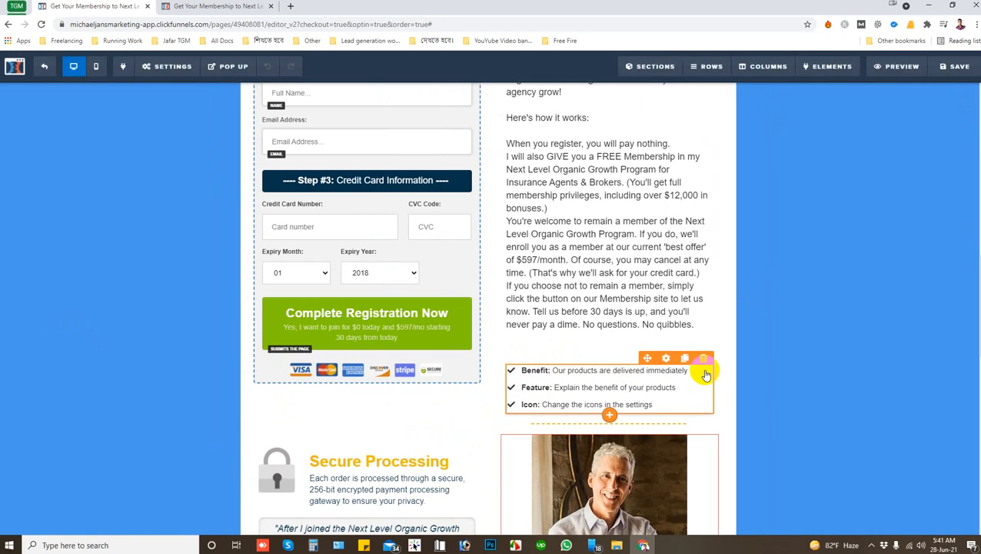
# Bring up the bullet list's settings and nudge its top margin back to 15.
pyautogui.click(666, 358)
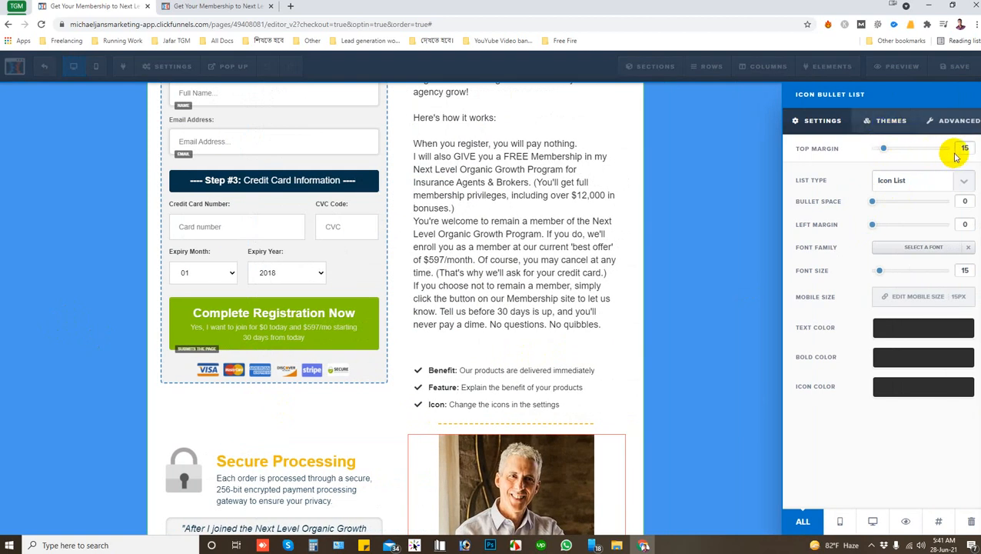
pyautogui.moveTo(963, 151)
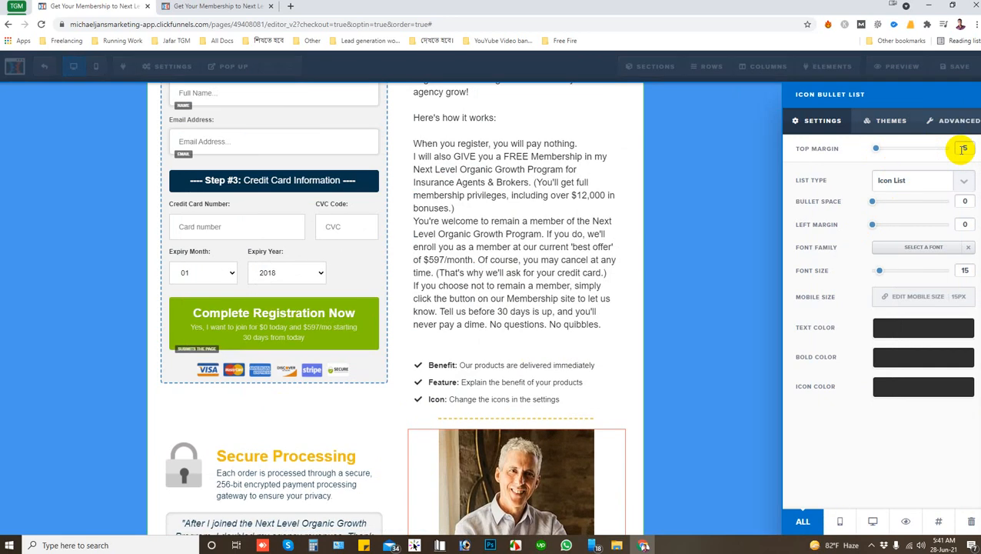
pyautogui.moveTo(876, 147); pyautogui.dragTo(910, 147)
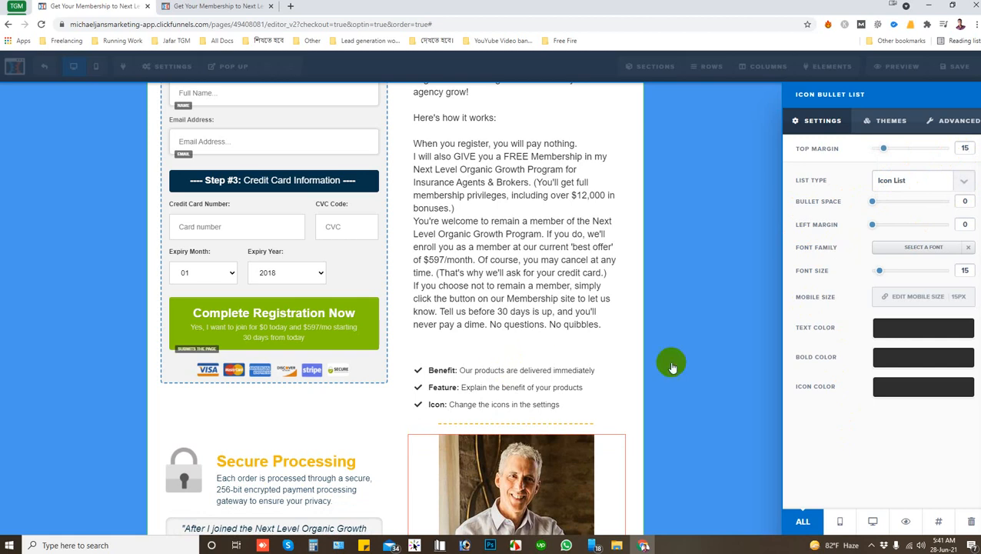
# Make the list an Ordered List and drag its font size much larger.
pyautogui.click(910, 180)
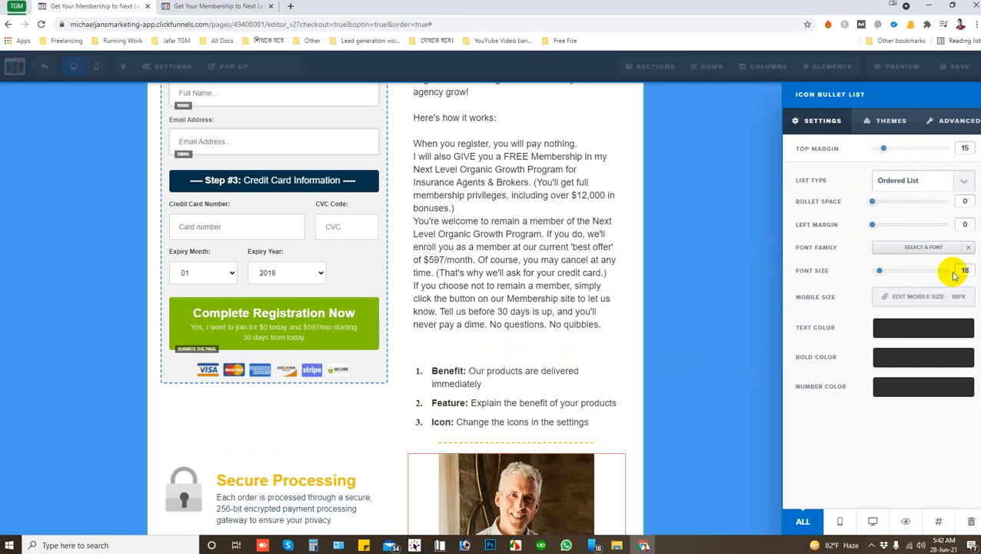
pyautogui.moveTo(880, 271); pyautogui.dragTo(953, 271)
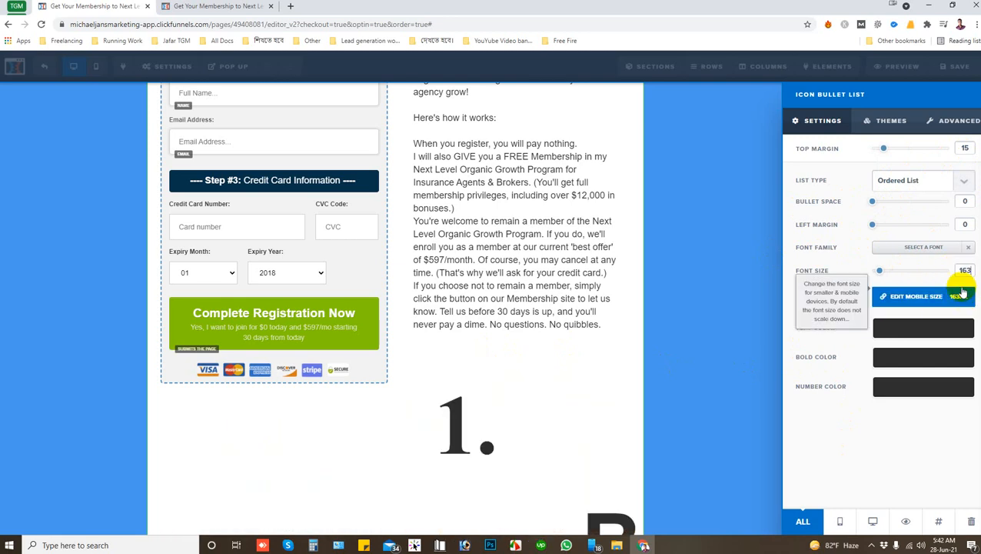